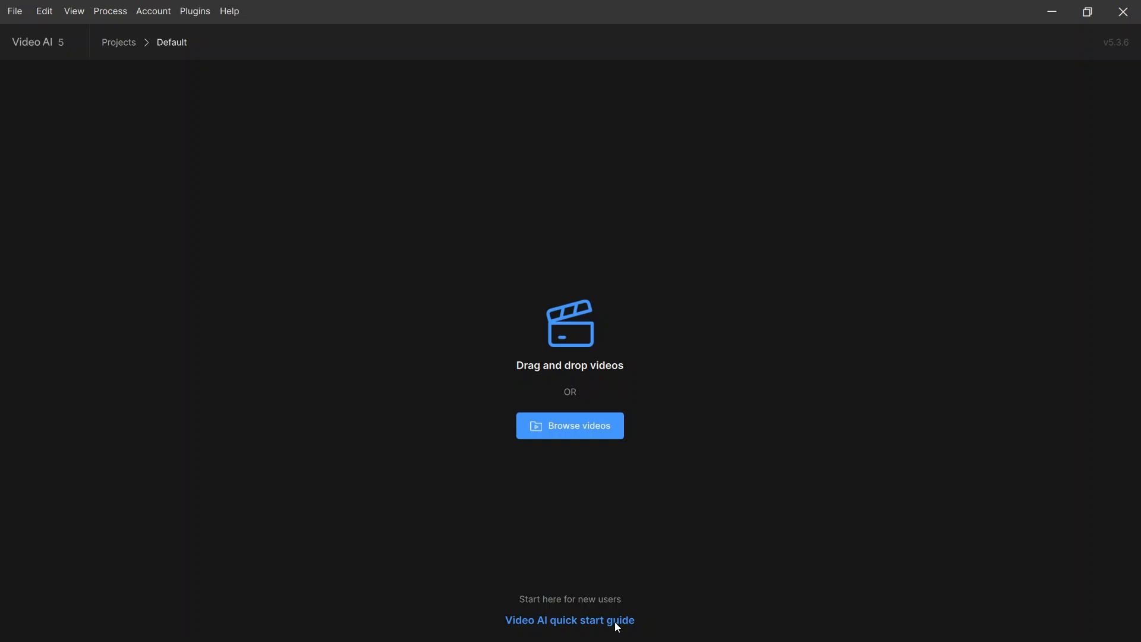
{"action": "mouse_move", "coordinate": [570, 426]}
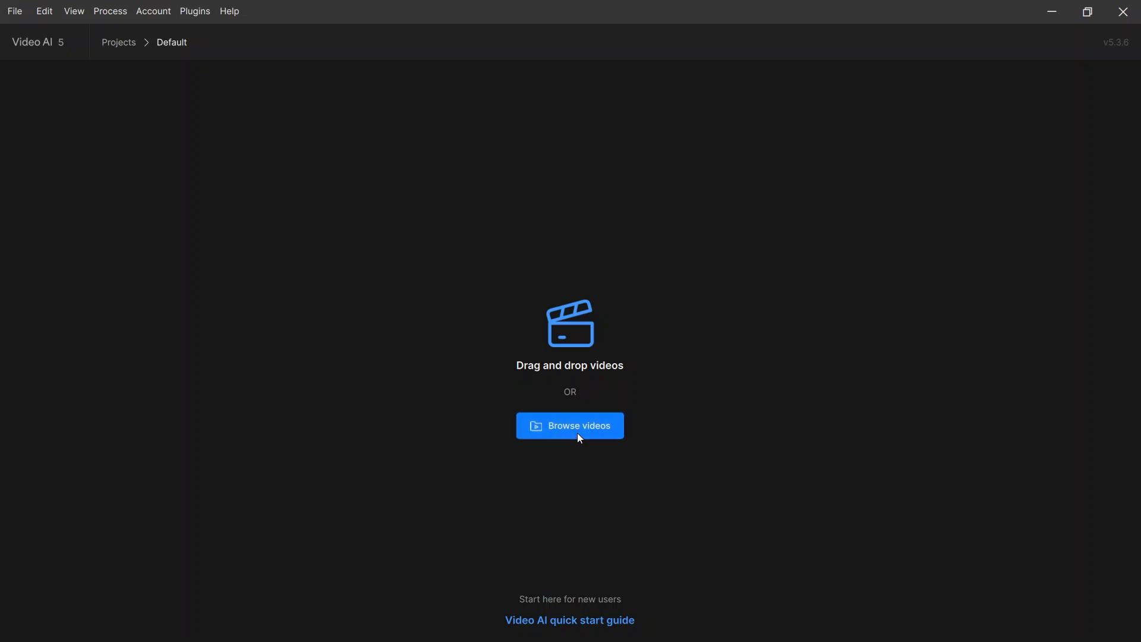
Step: Import the 1440×1600, 60 FPS topaz.mov clip as the source video
{"action": "left_click", "coordinate": [570, 426]}
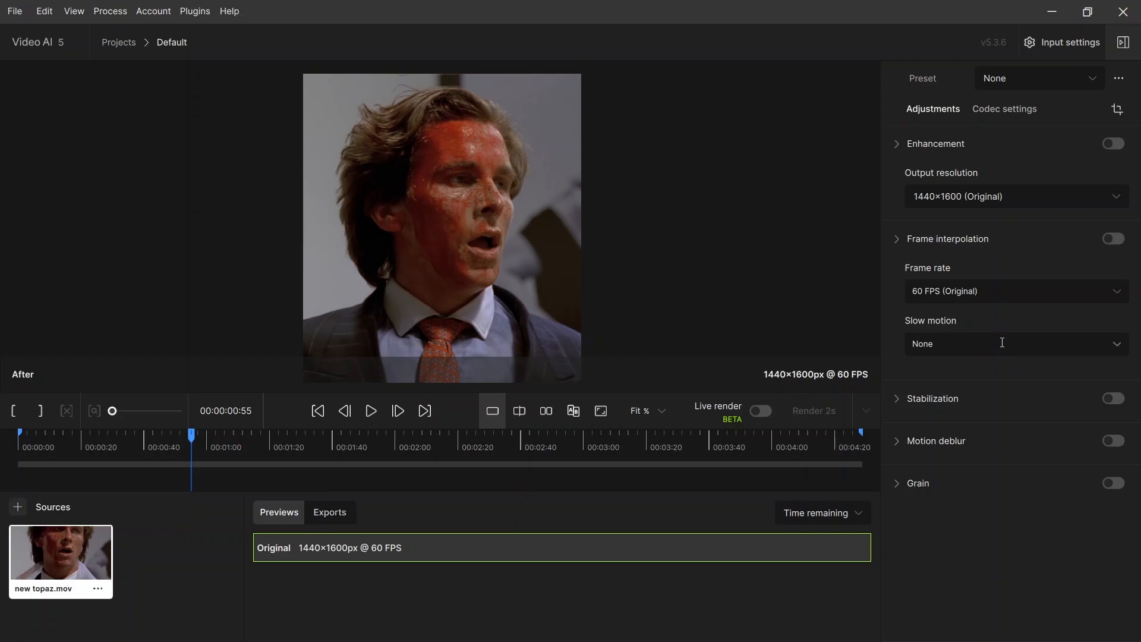
{"action": "mouse_move", "coordinate": [1099, 449]}
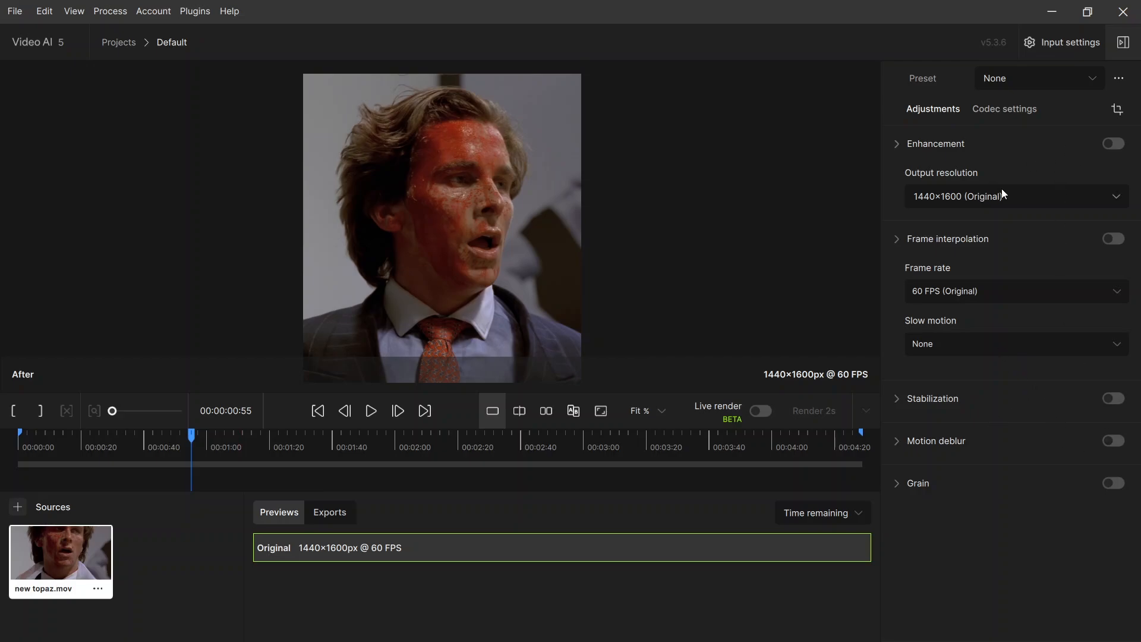
{"action": "mouse_move", "coordinate": [1005, 202]}
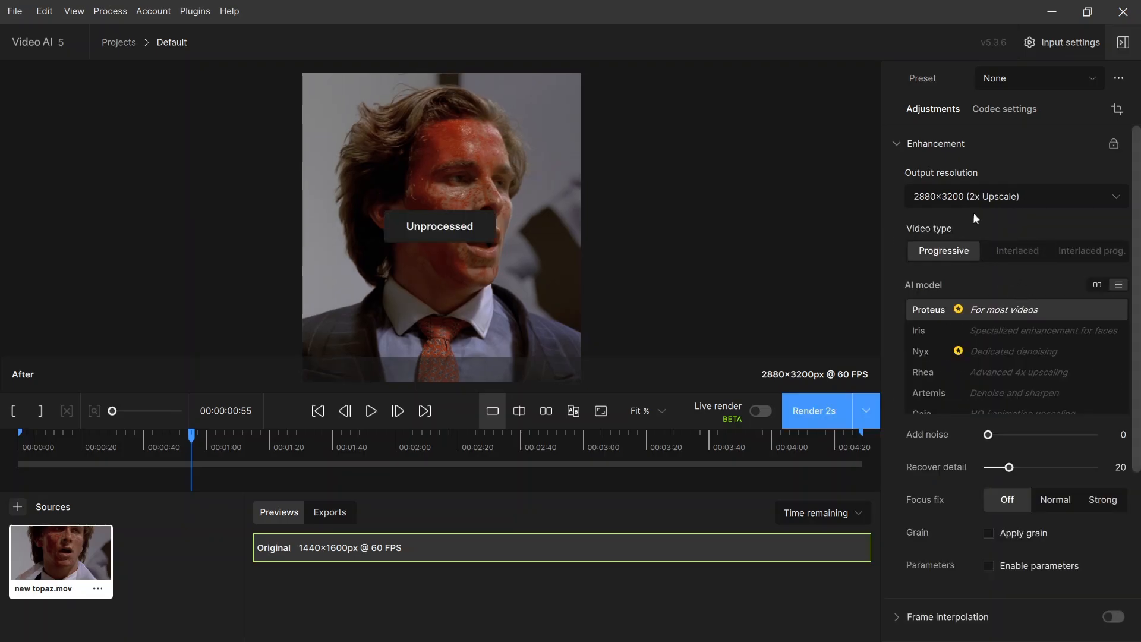
Step: Enable custom Proteus parameters in the Adjustments panel
{"action": "scroll", "scroll_direction": "down", "scroll_amount": 3}
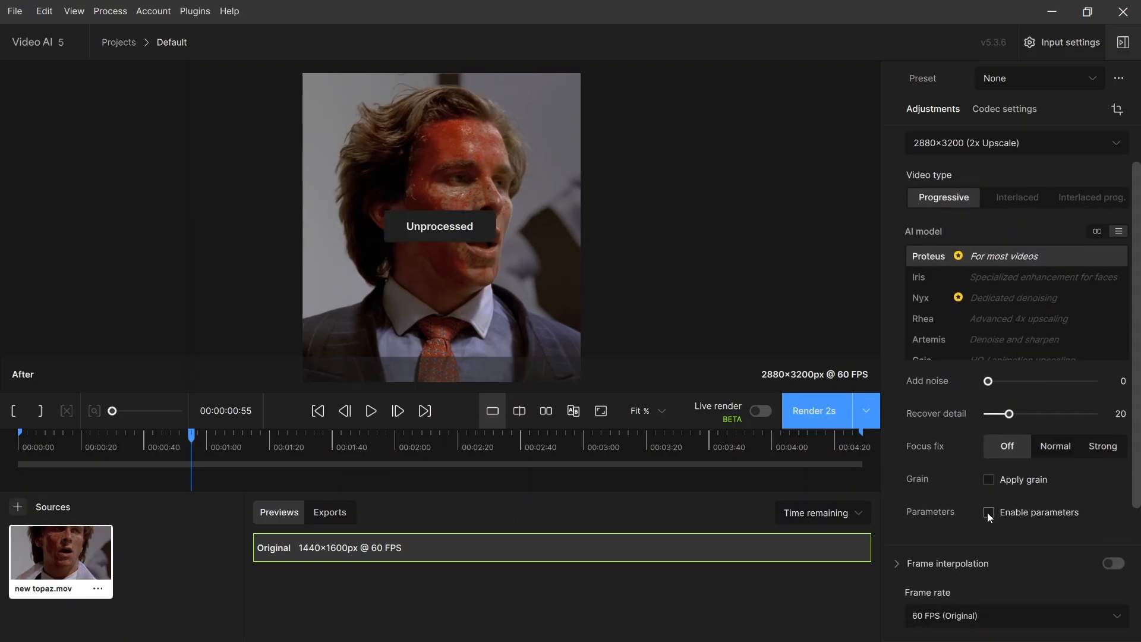
{"action": "left_click", "coordinate": [988, 511]}
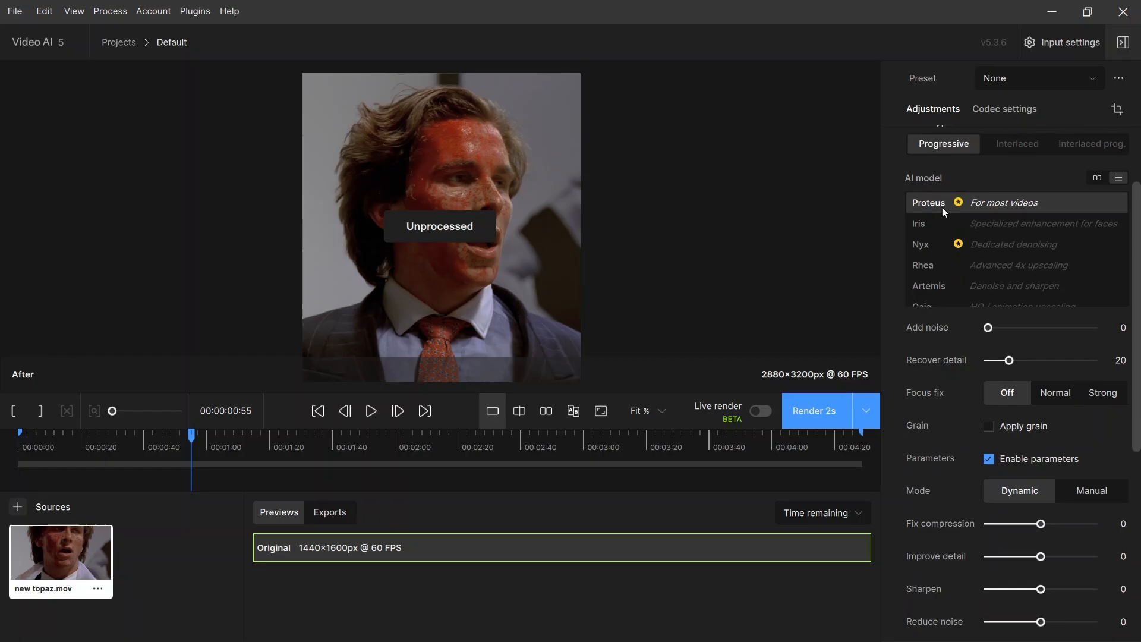
{"action": "scroll", "scroll_direction": "down", "scroll_amount": 3}
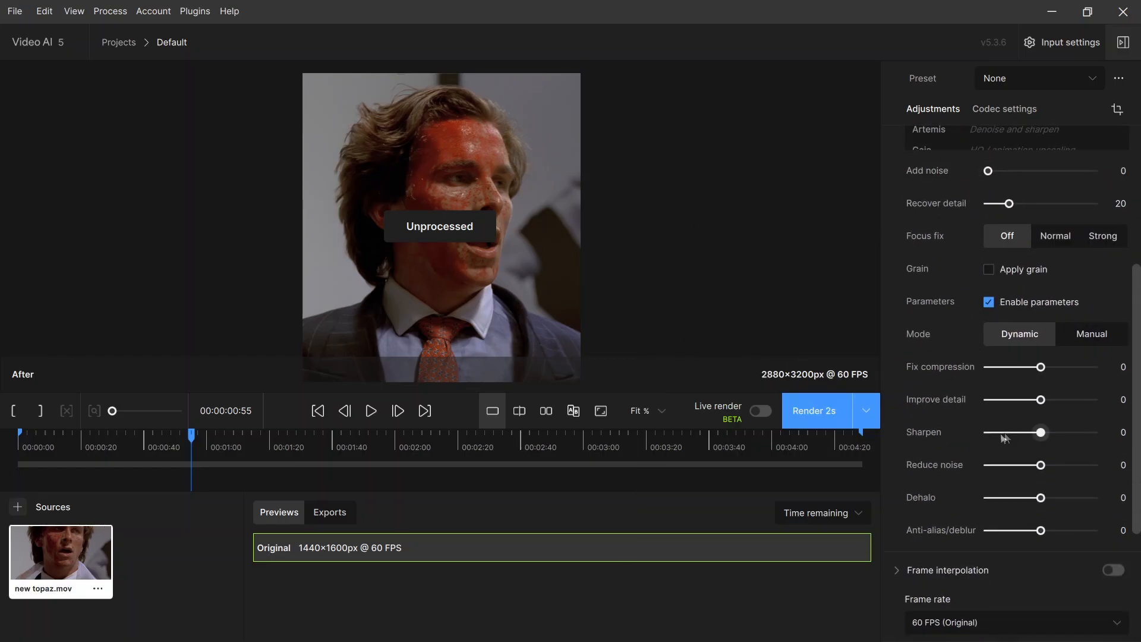
{"action": "mouse_move", "coordinate": [939, 366]}
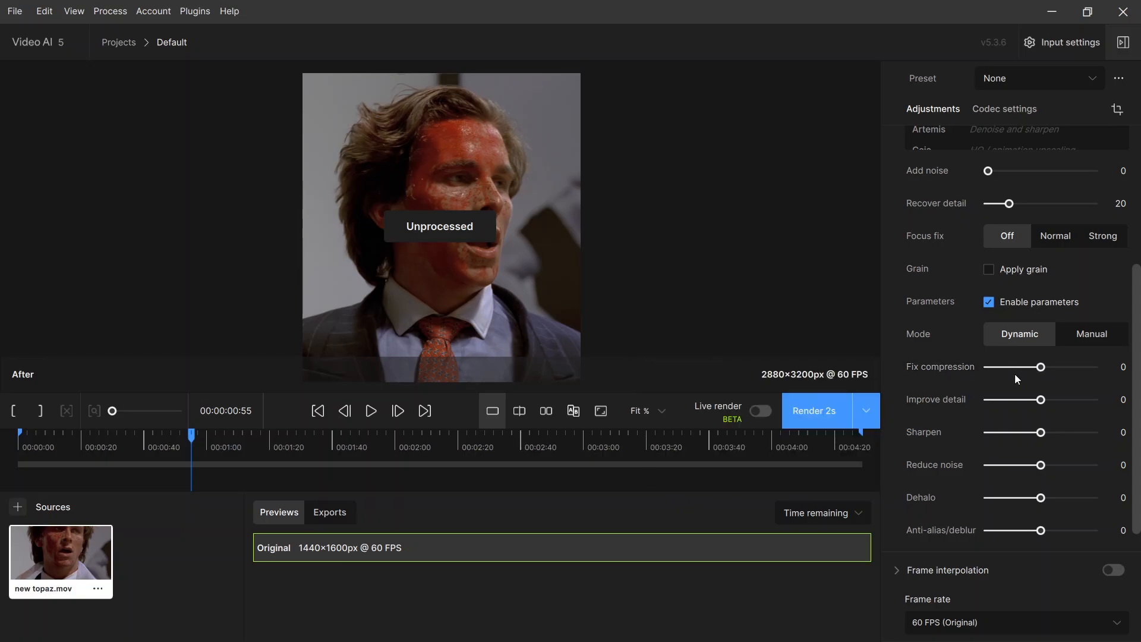
Step: Switch Proteus to Manual mode and set Anti-alias/deblur to 65
{"action": "left_click", "coordinate": [1090, 333]}
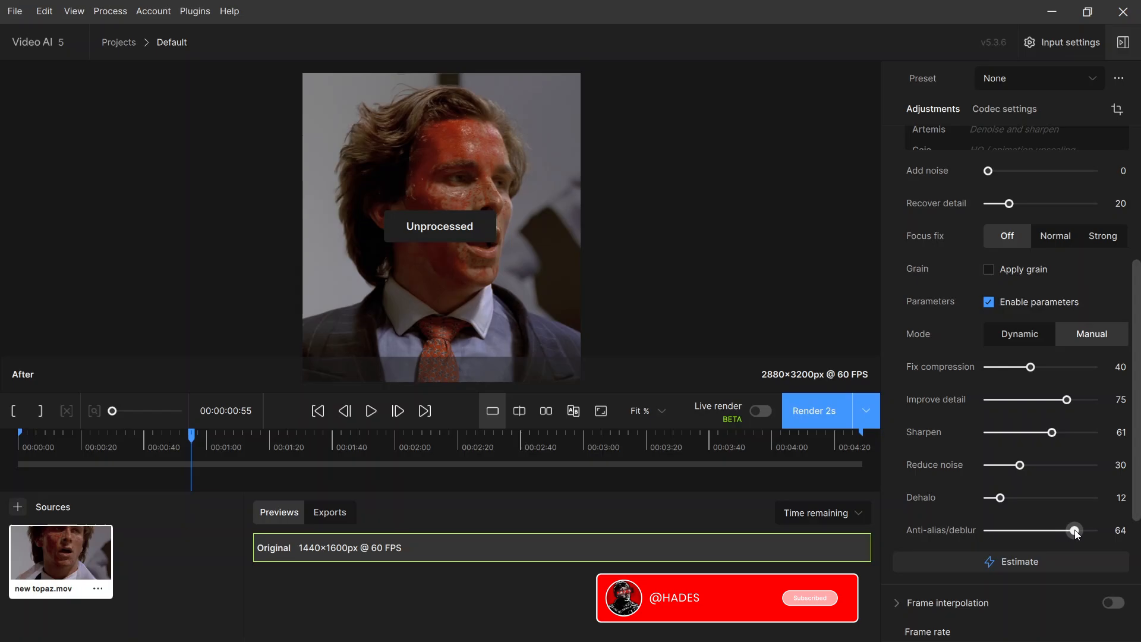
{"action": "left_click", "coordinate": [1076, 530]}
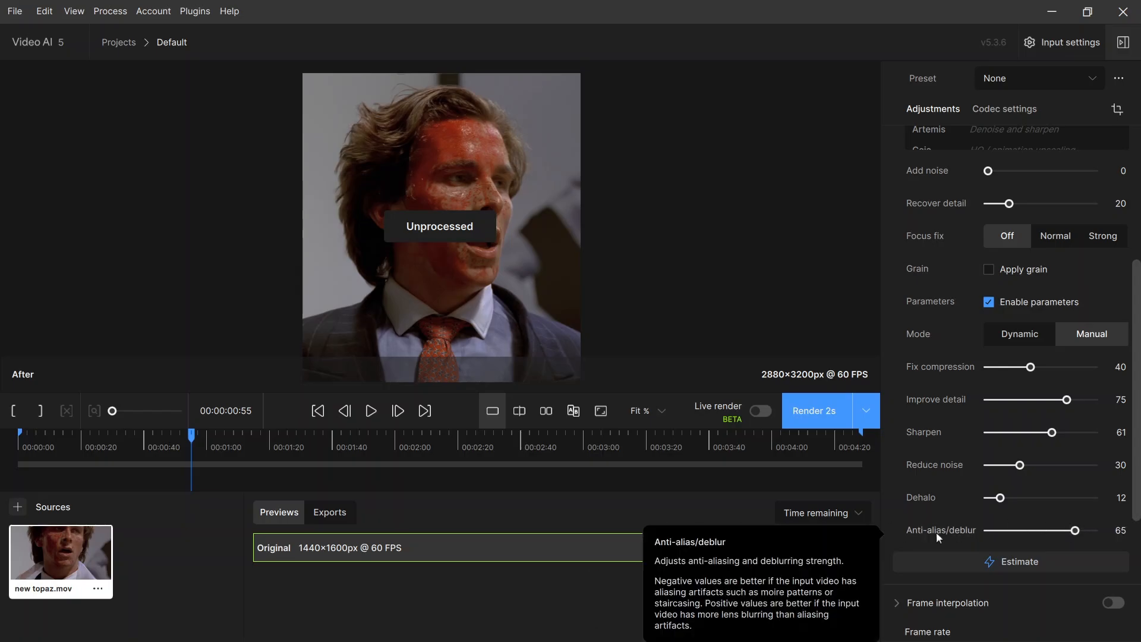
Step: Render a 2-second enhancement preview and view original and enhanced frames side by side
{"action": "left_click", "coordinate": [814, 410]}
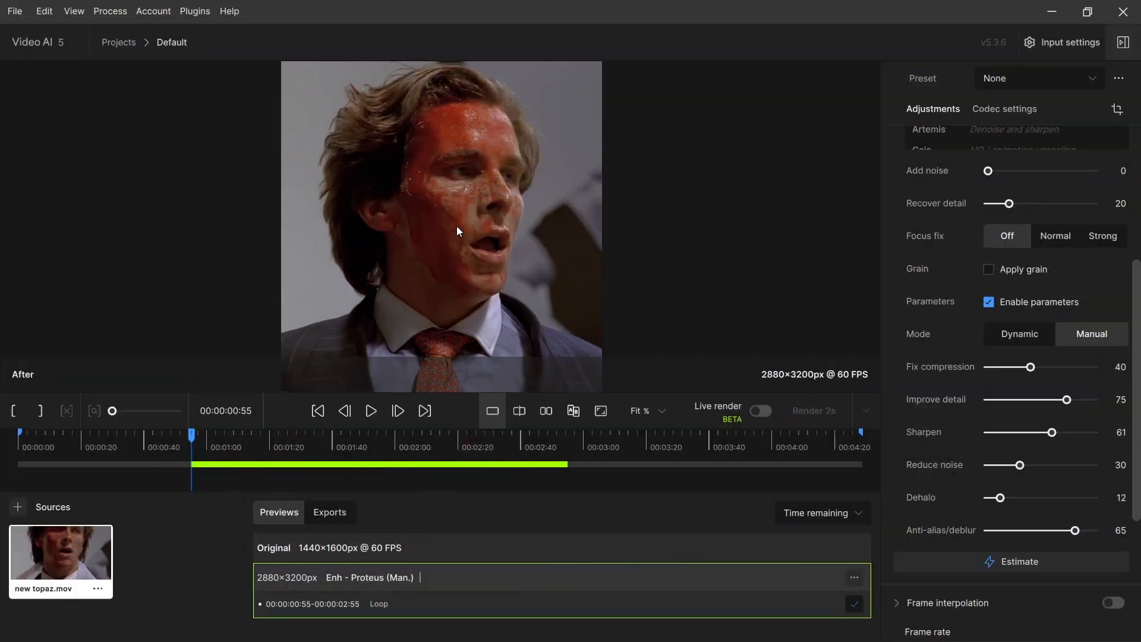
{"action": "left_click", "coordinate": [519, 411]}
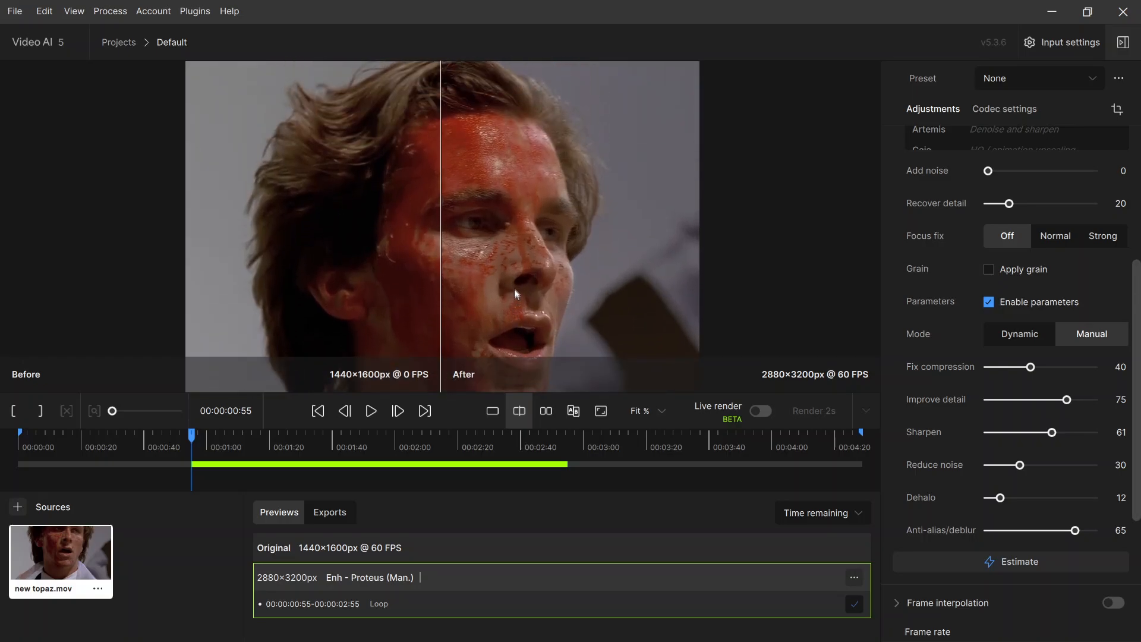